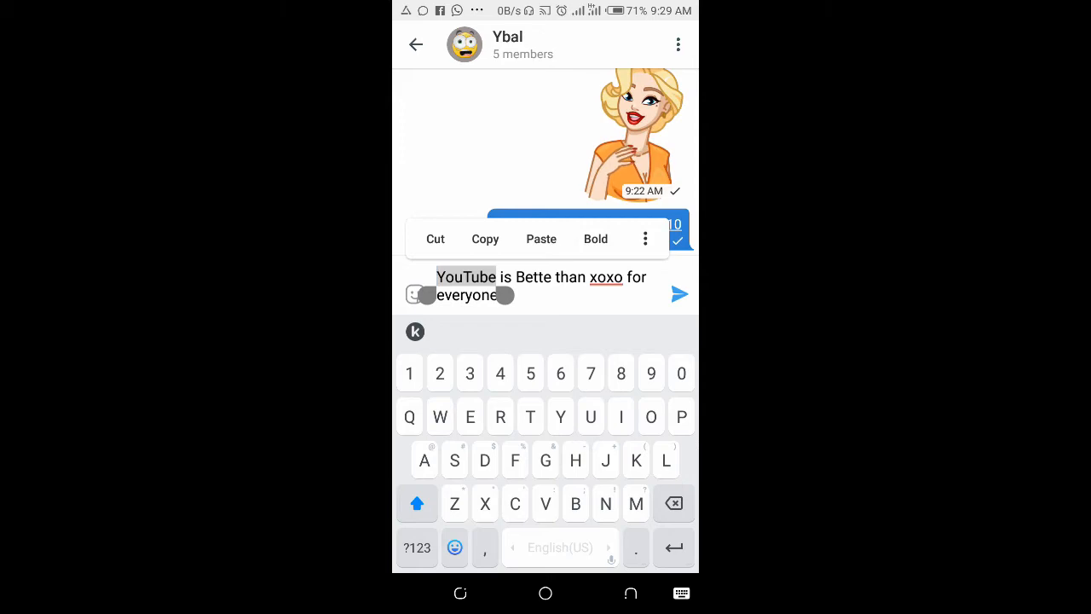
Step: Choose Create Link from the overflow formatting options for the selected word 'YouTube'
left_click(645, 239)
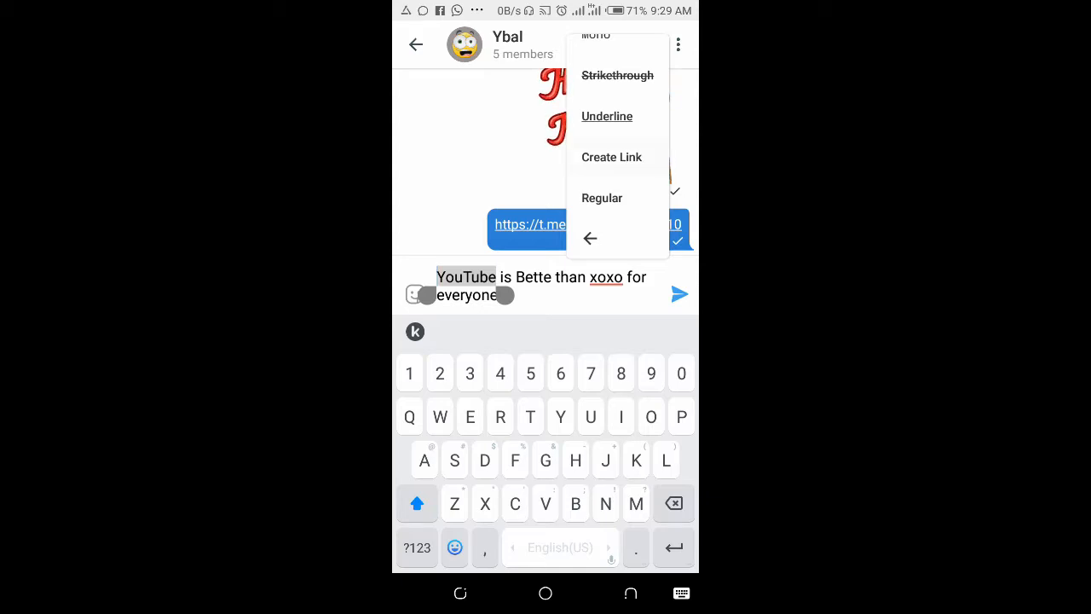
left_click(611, 157)
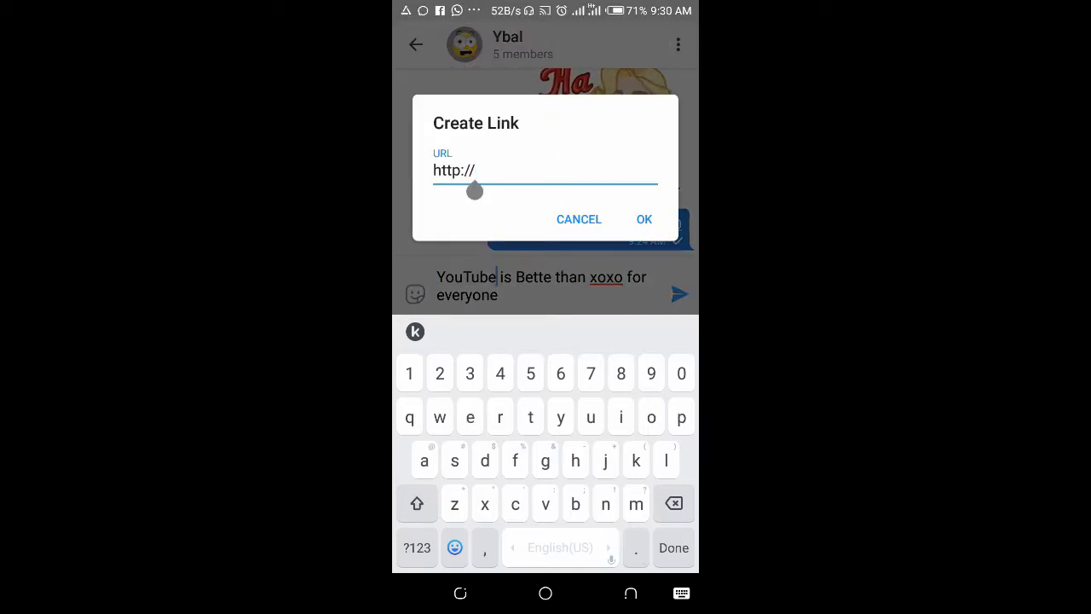
Step: Link the word 'YouTube' to youtube.com
type("y")
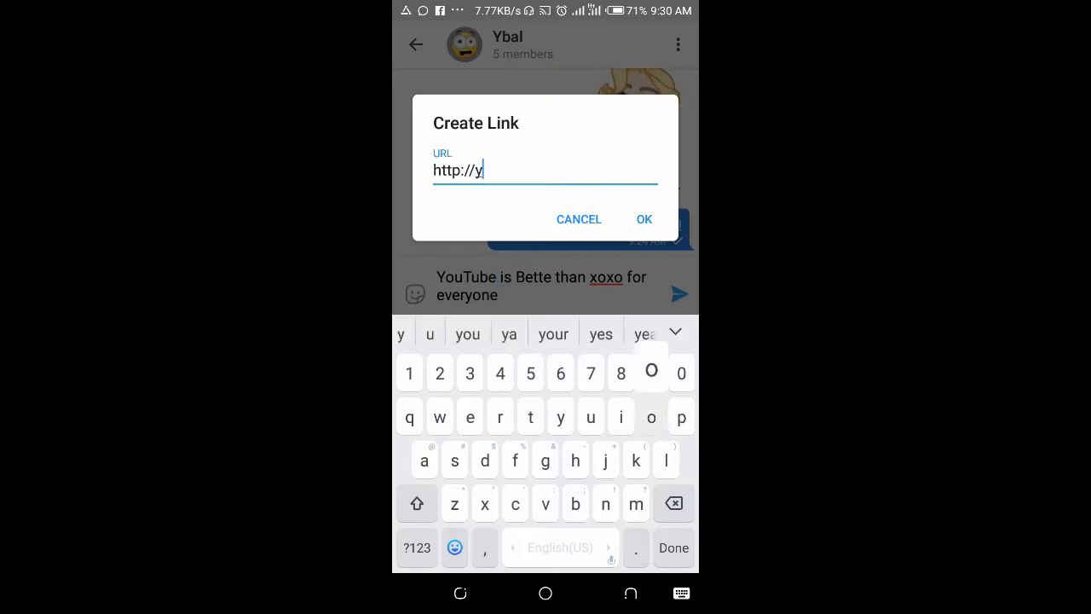
type("outi")
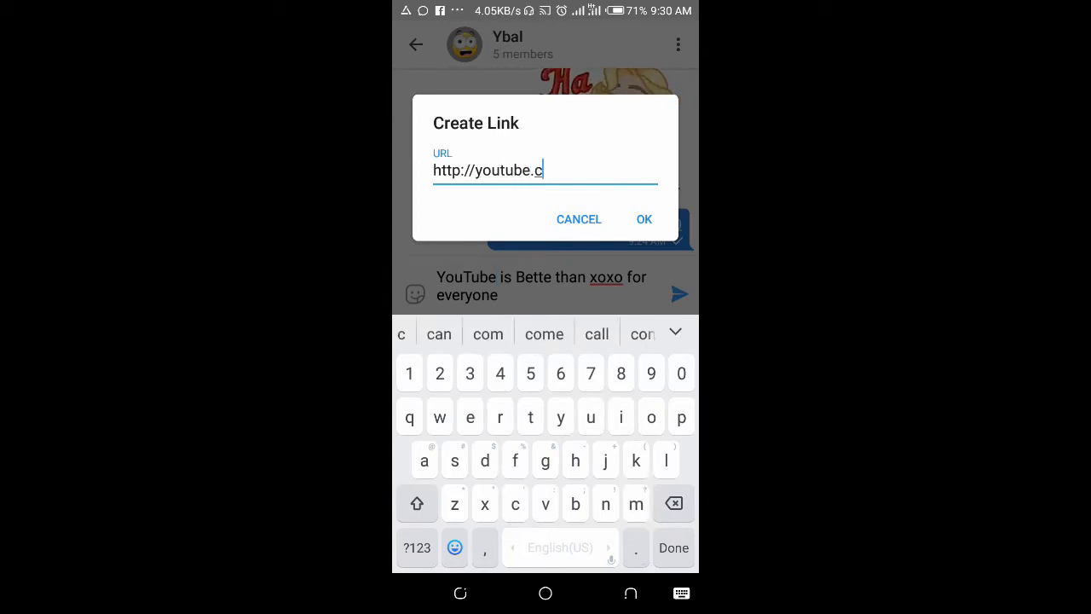
type("om")
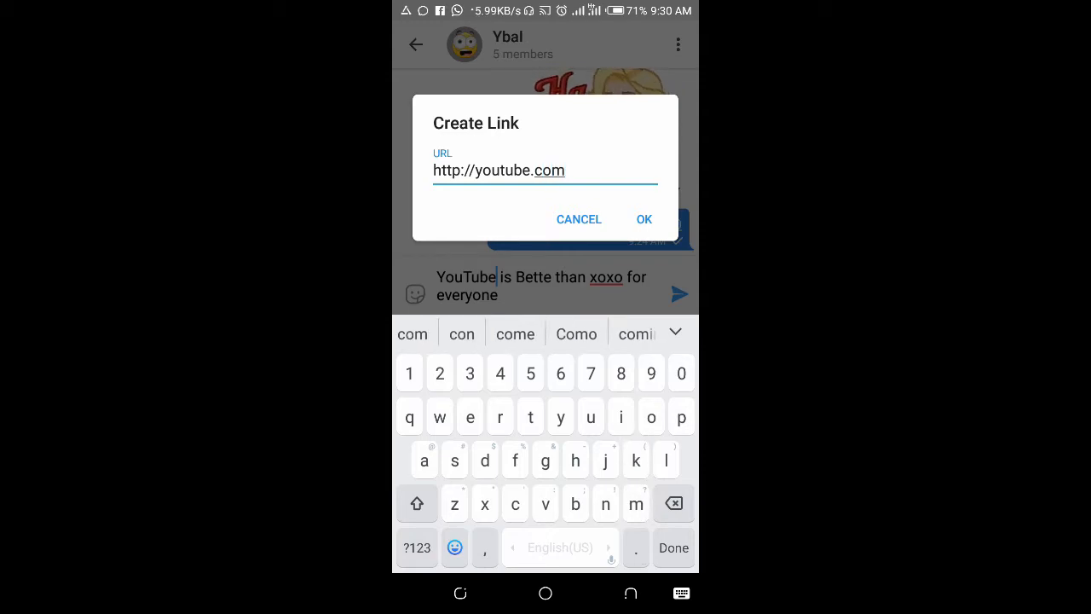
left_click(644, 219)
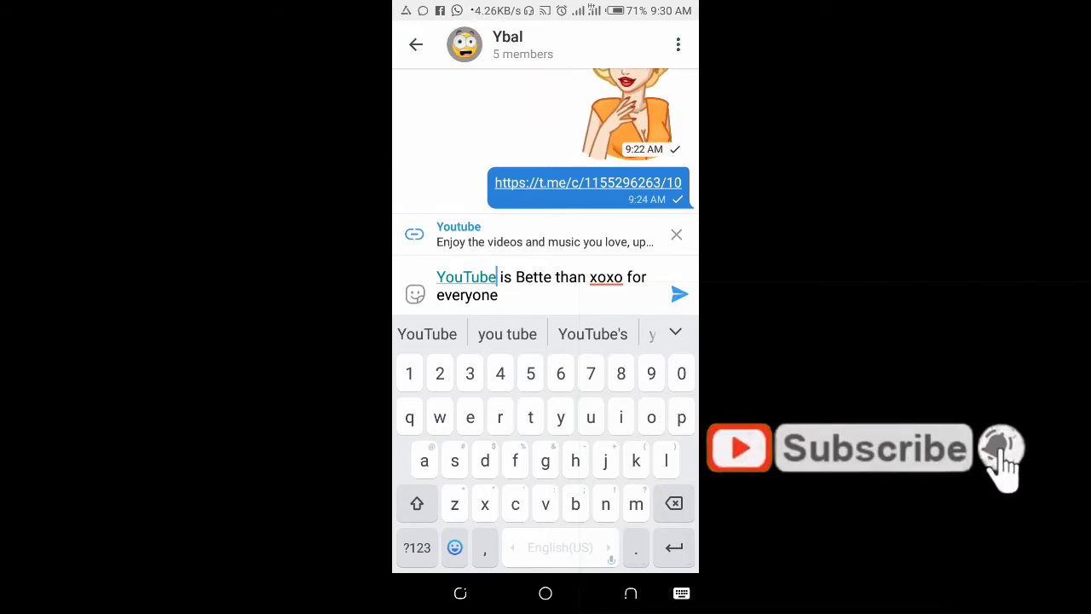
Step: Select 'xoxo' and choose Create Link from the overflow formatting options
double_click(605, 276)
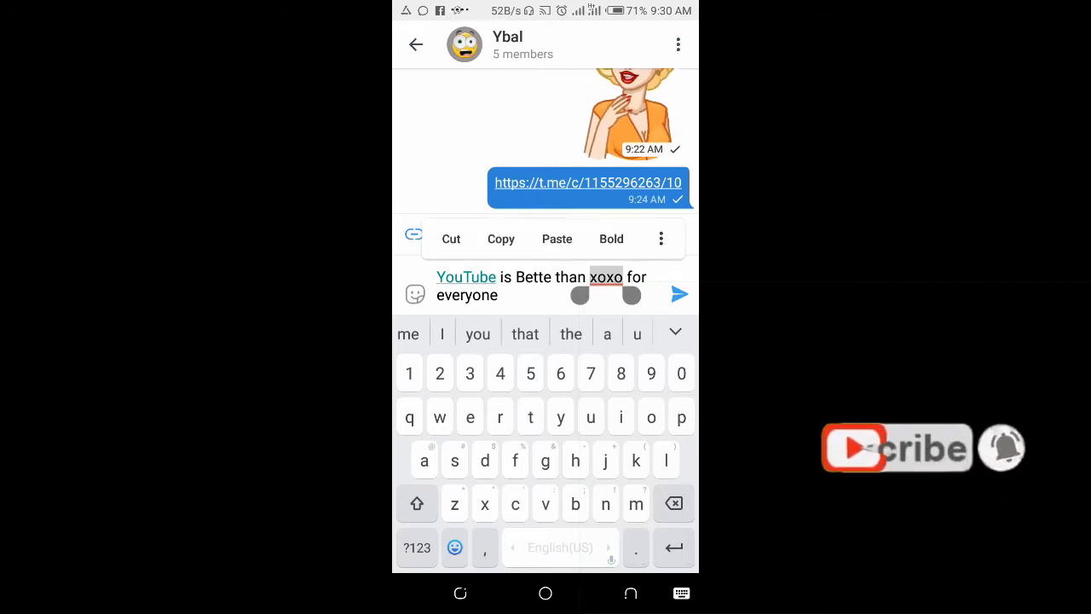
left_click(660, 239)
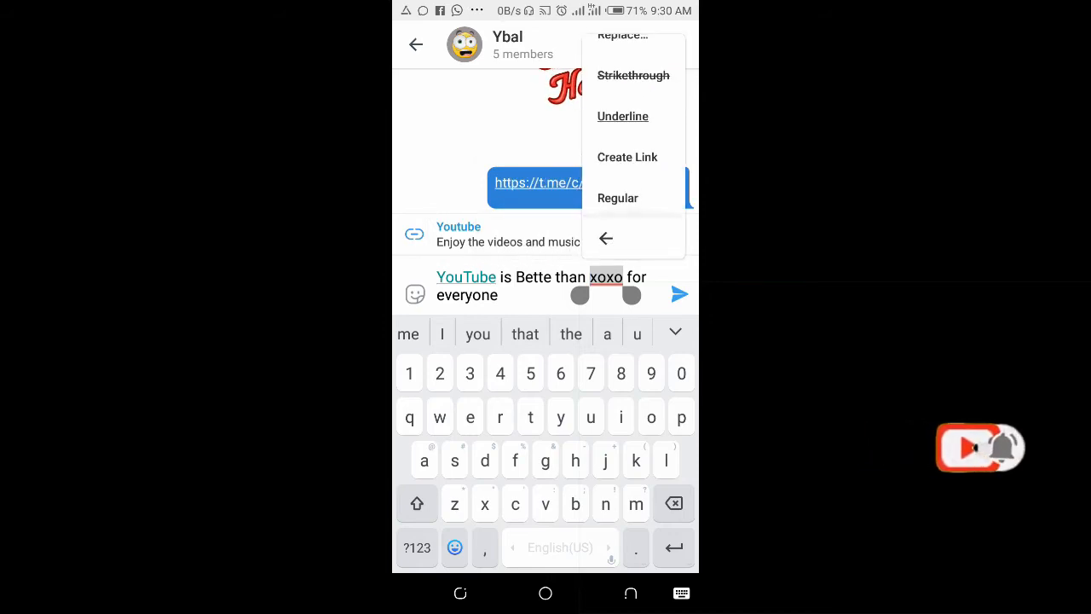
left_click(626, 157)
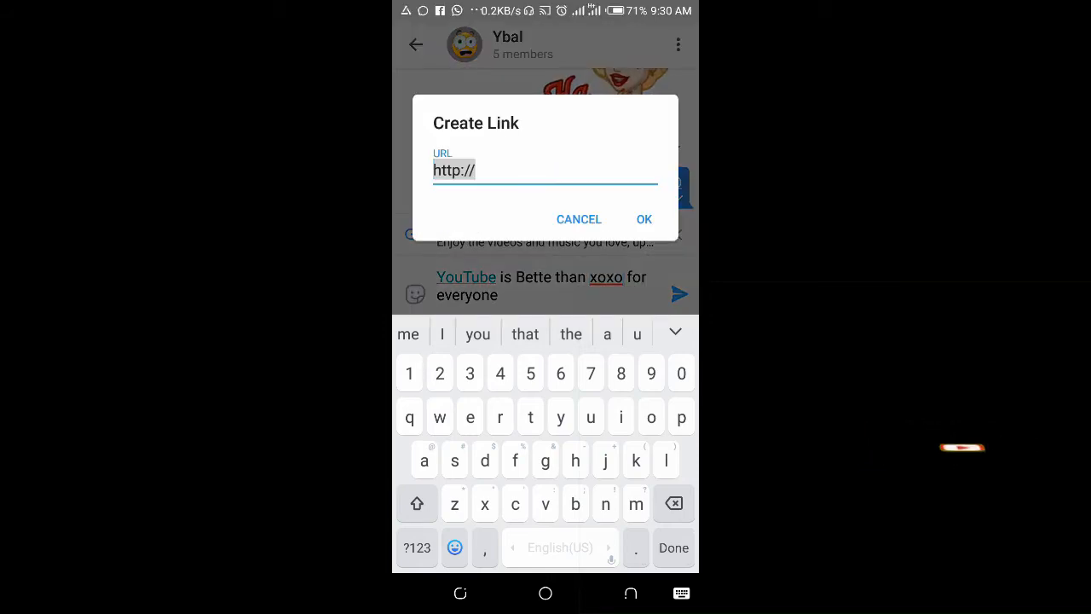
Step: Enter goal.com as the link address for 'xoxo'
left_click(475, 170)
type("goal.")
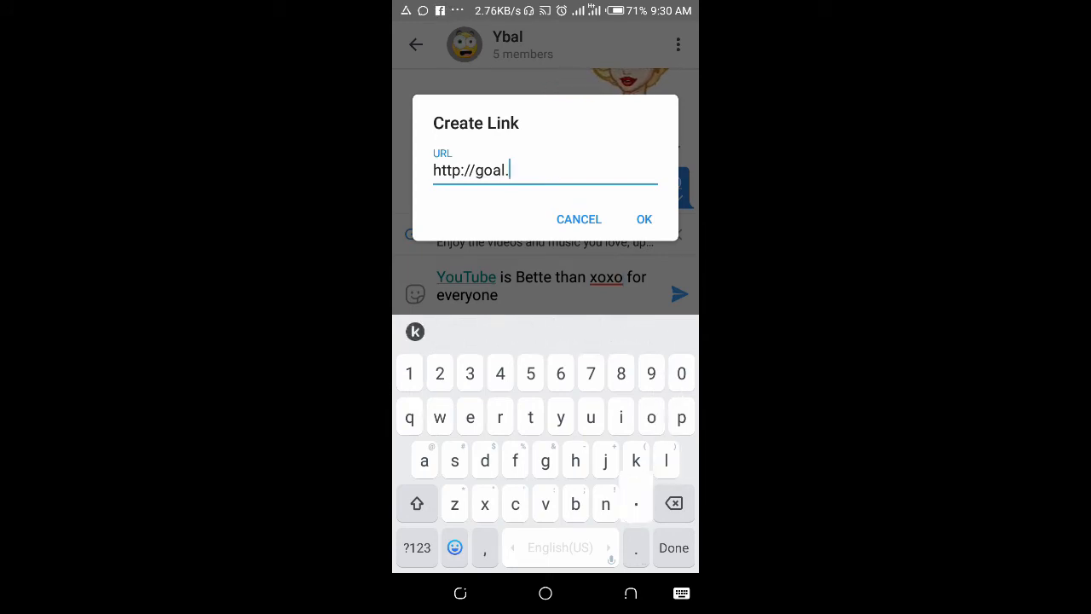
type("com")
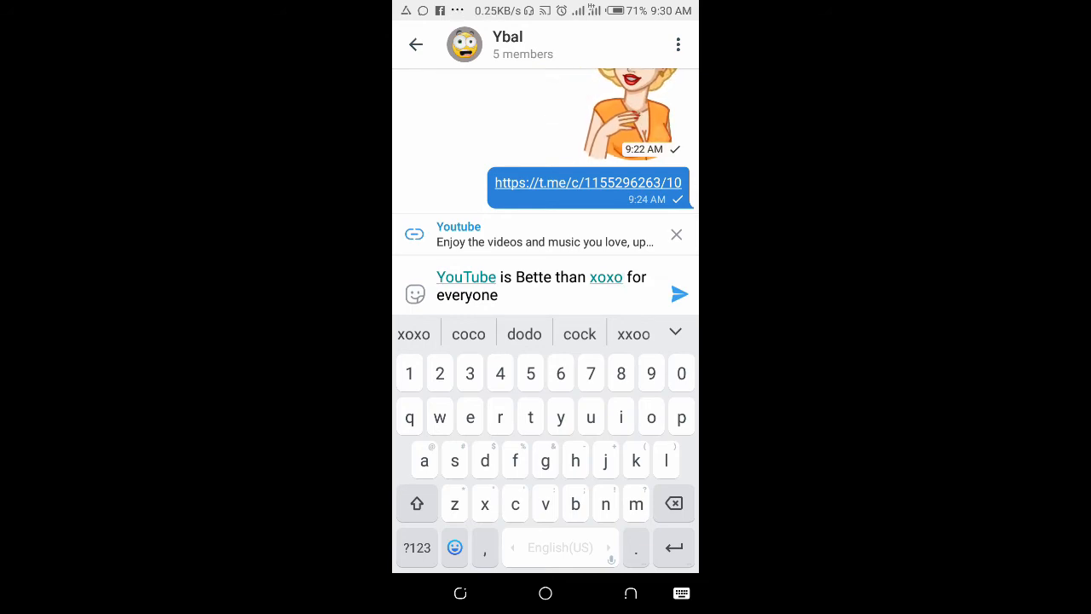
Step: Send 'YouTube is Bette than xoxo for everyone', with both words linked, to the group
left_click(680, 294)
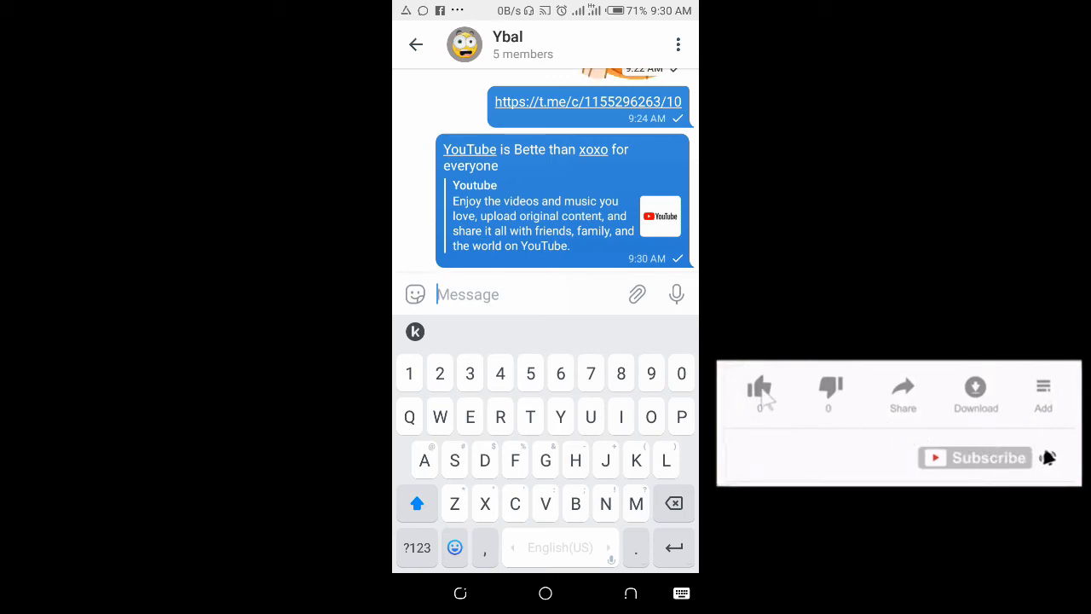
left_click(757, 386)
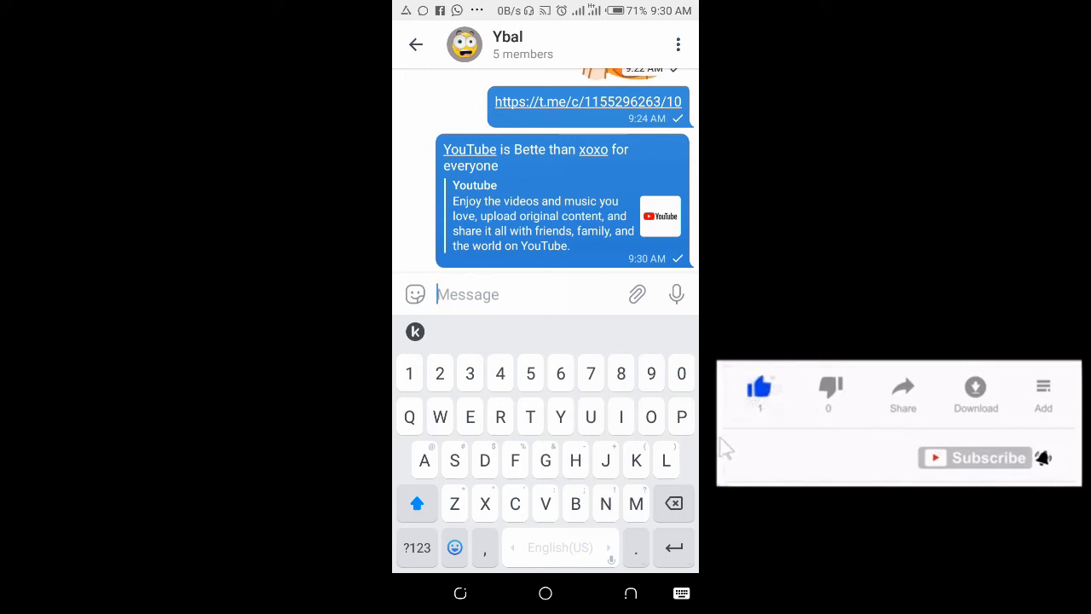